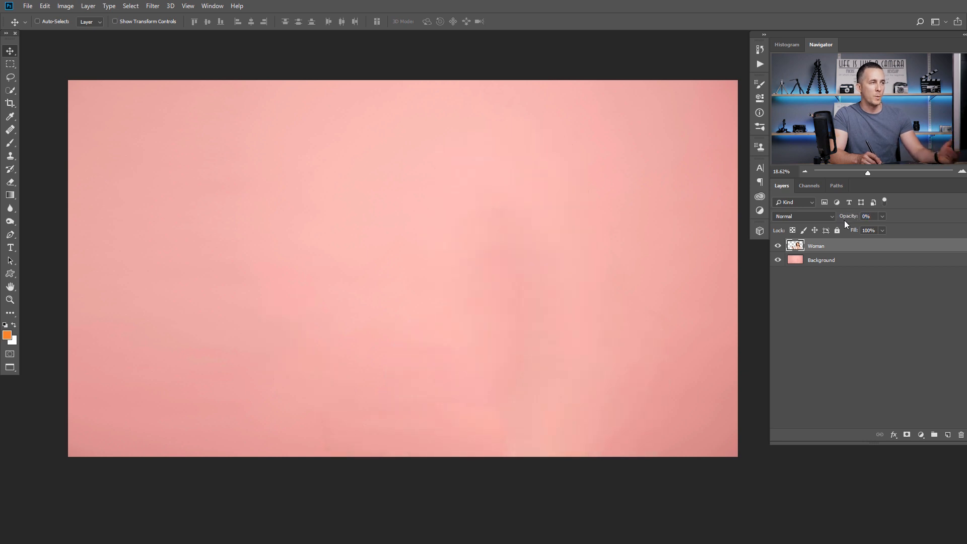
Restore the Woman layer's opacity from 0% to 100% so she shows over the pink background
click(871, 216)
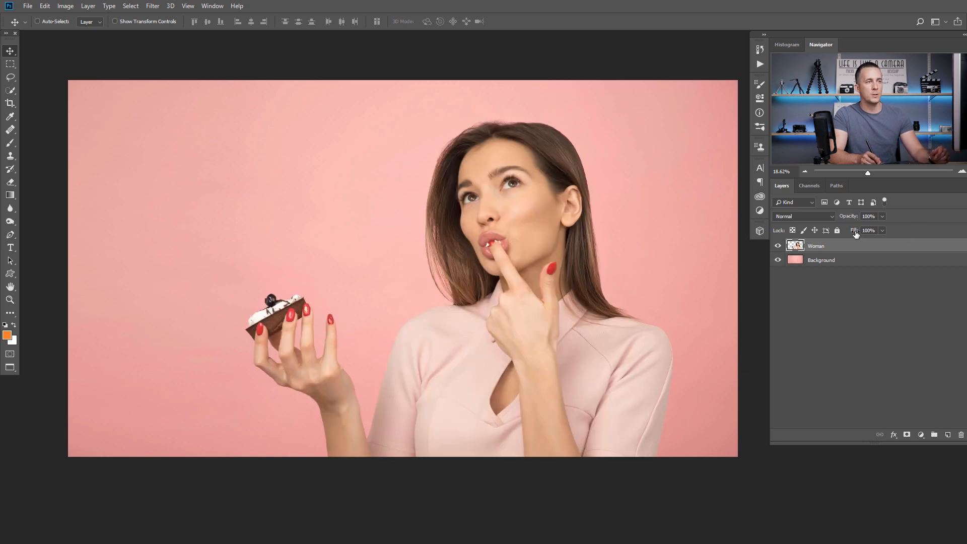
click(870, 230)
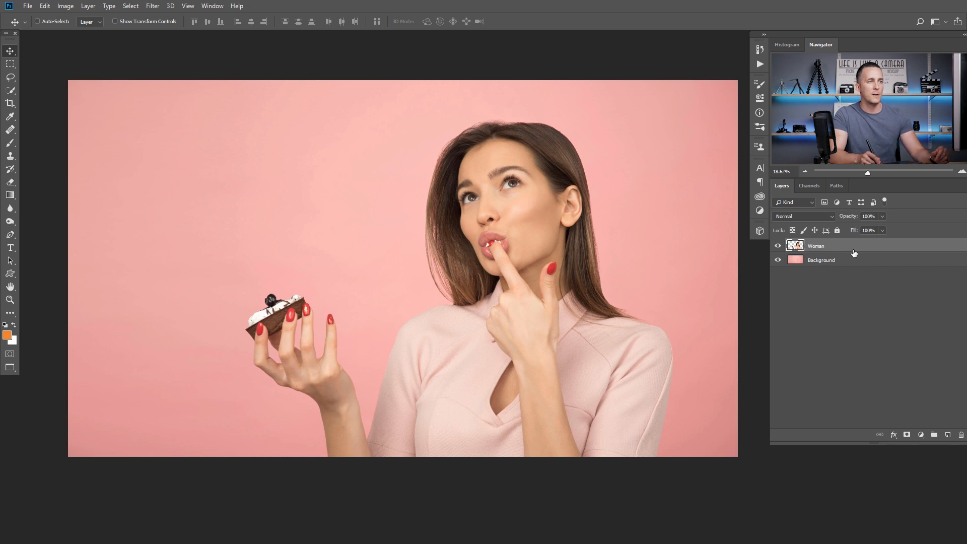
Give the Woman layer a soft dark Drop Shadow positioned on the pink background
double_click(815, 246)
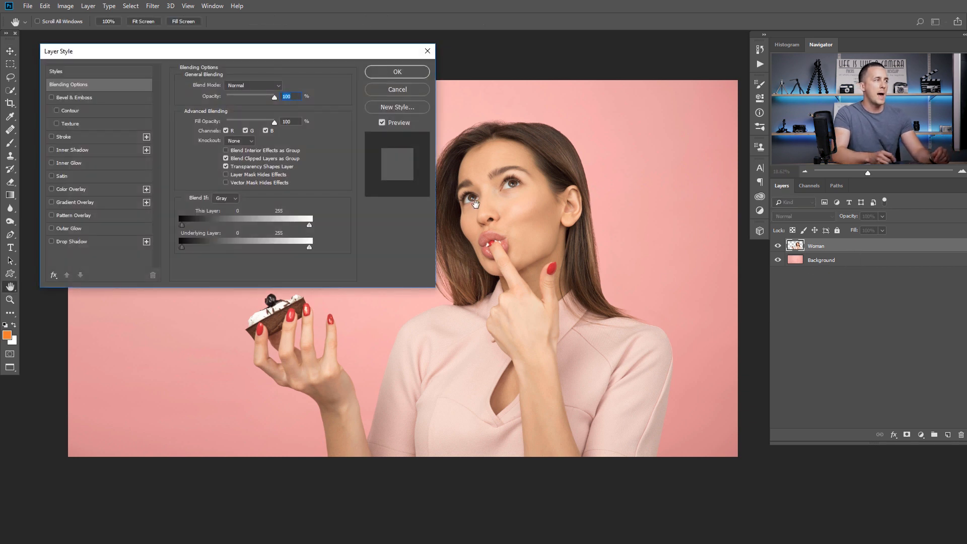
click(51, 241)
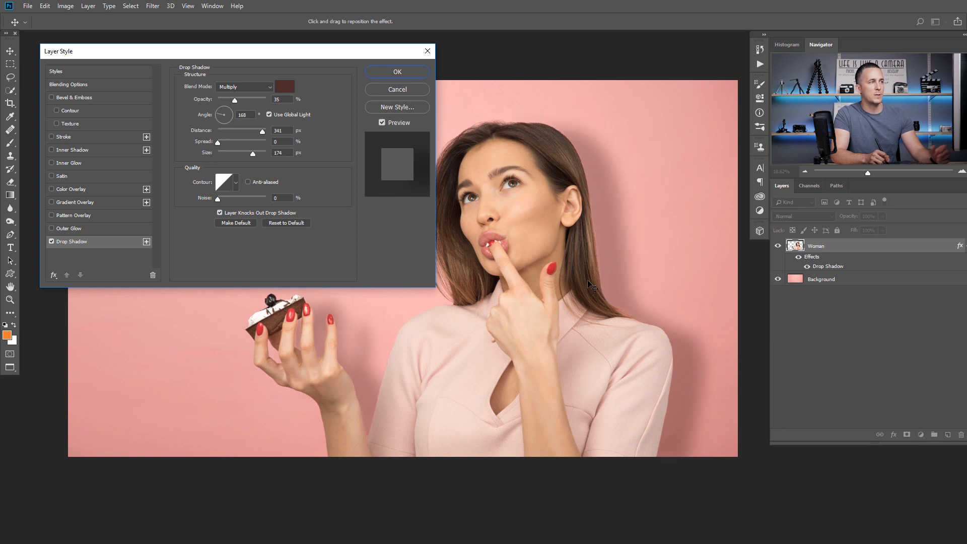
drag(232, 99, 240, 100)
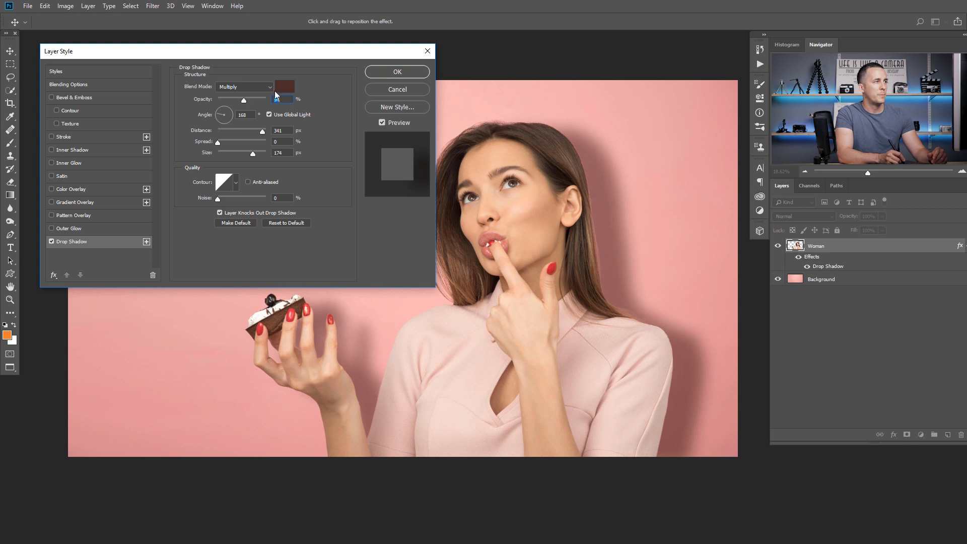
click(397, 71)
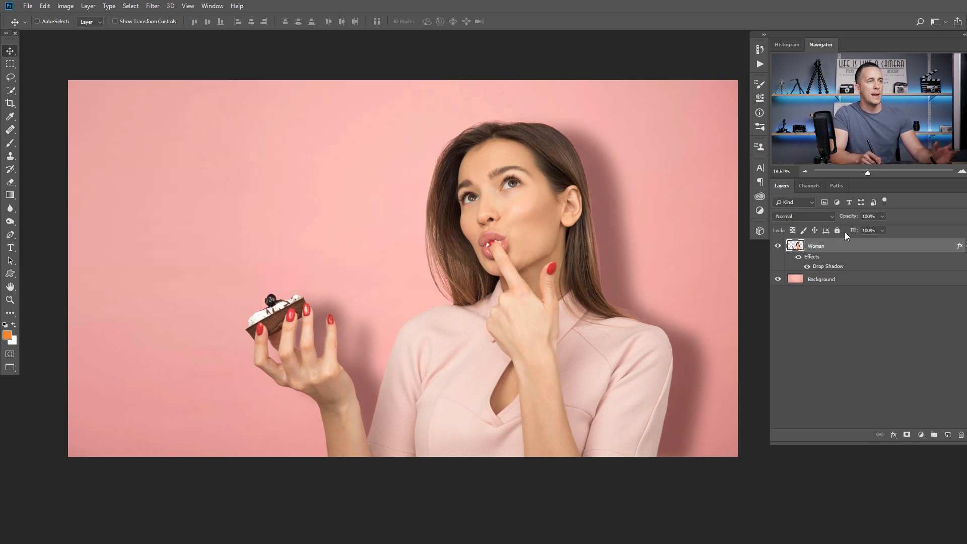
click(868, 216)
text(Opacity)
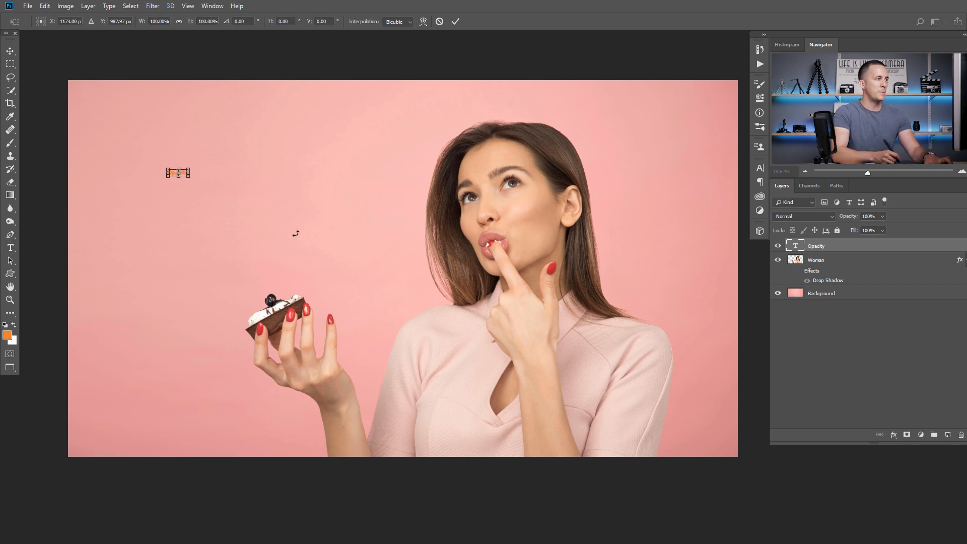
Enlarge the orange Opacity text, place it at the upper left, and scrub its layer opacity
drag(189, 179, 361, 232)
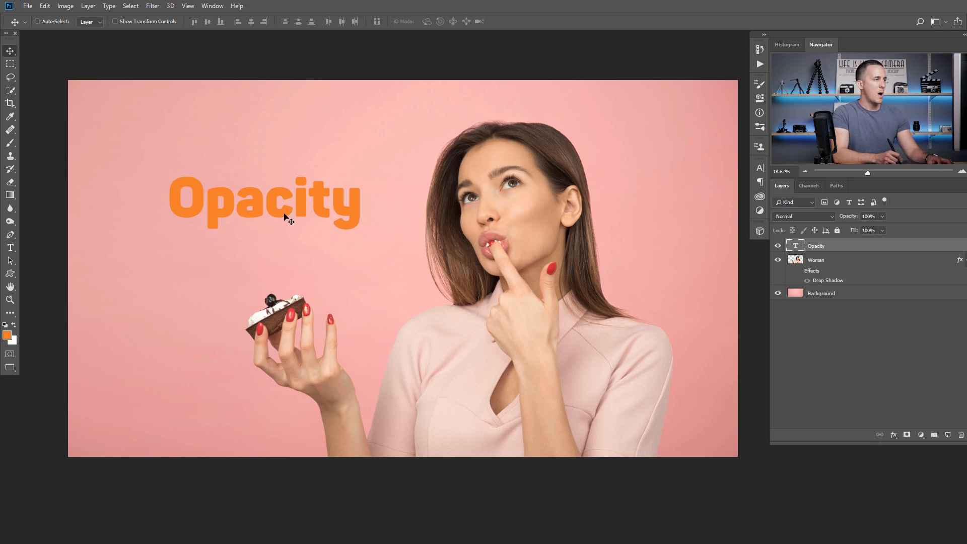
drag(290, 219, 361, 225)
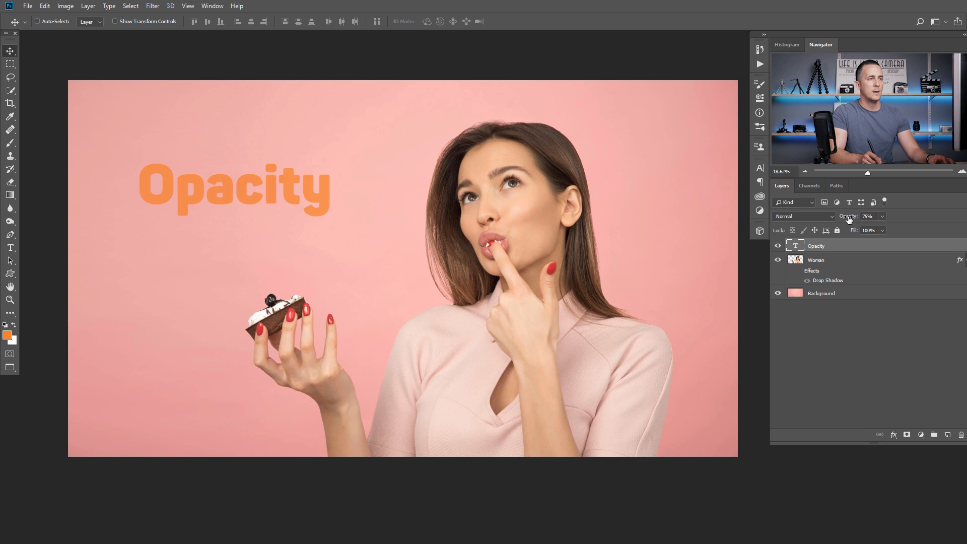
click(872, 216)
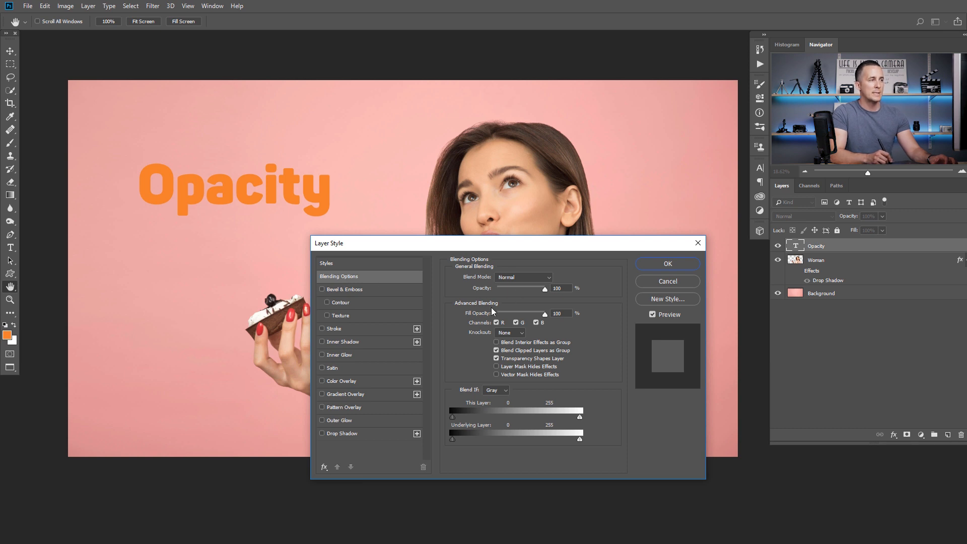
Fade the Opacity text to about half, return it to 100%, then try the Fill Opacity slider
drag(542, 290, 537, 289)
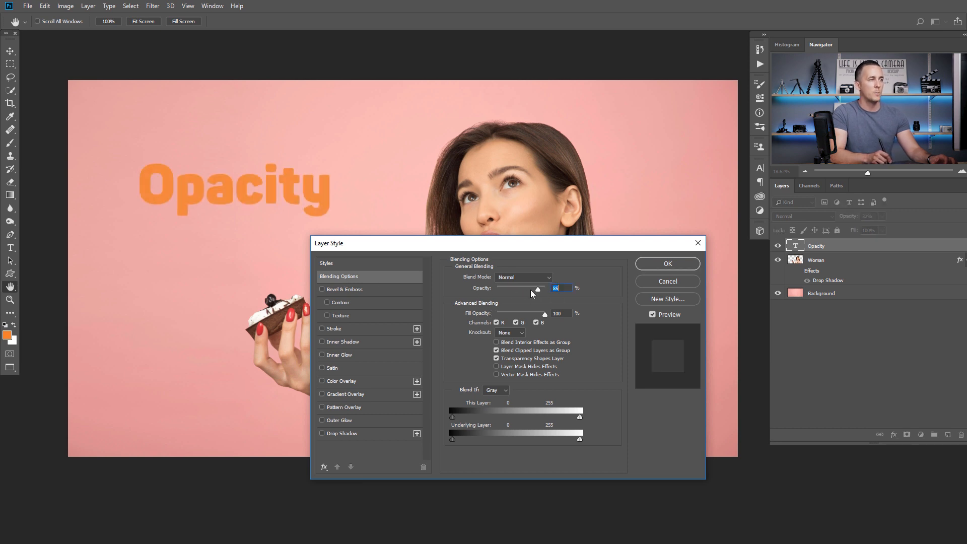
drag(537, 289, 518, 289)
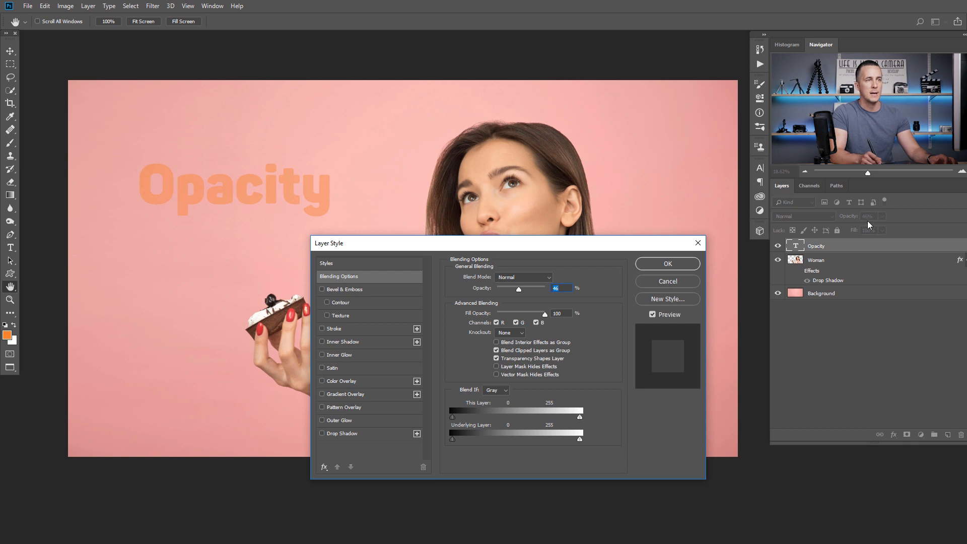
drag(519, 289, 545, 289)
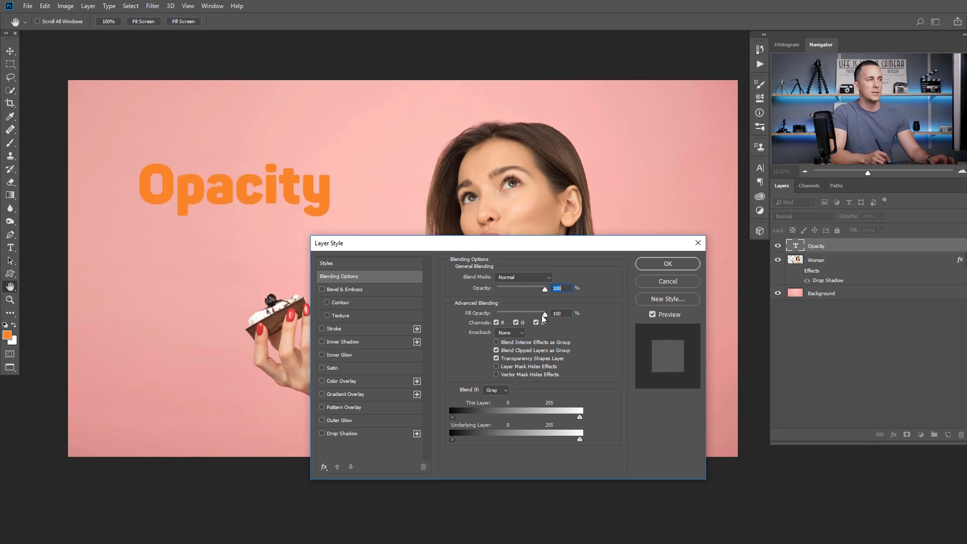
drag(544, 314, 523, 314)
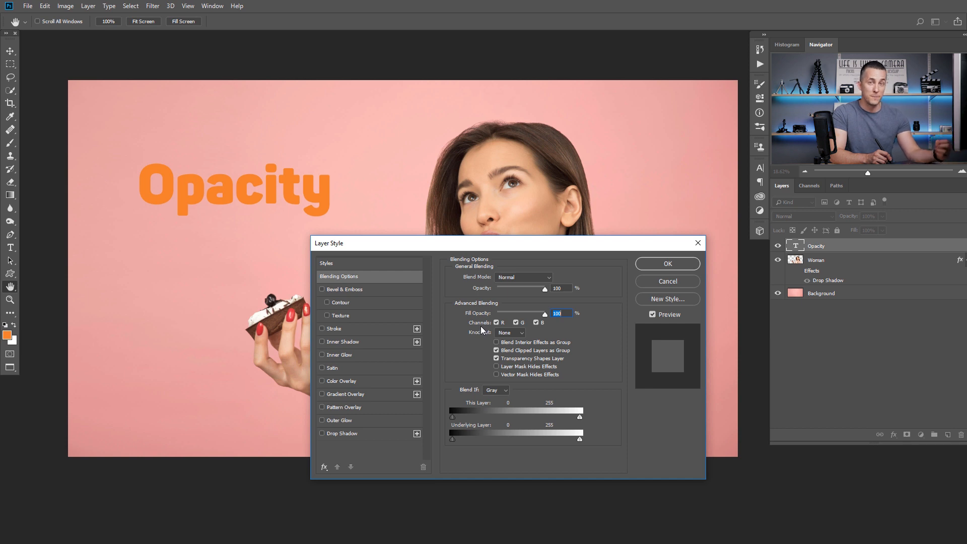
mouse_move(424, 250)
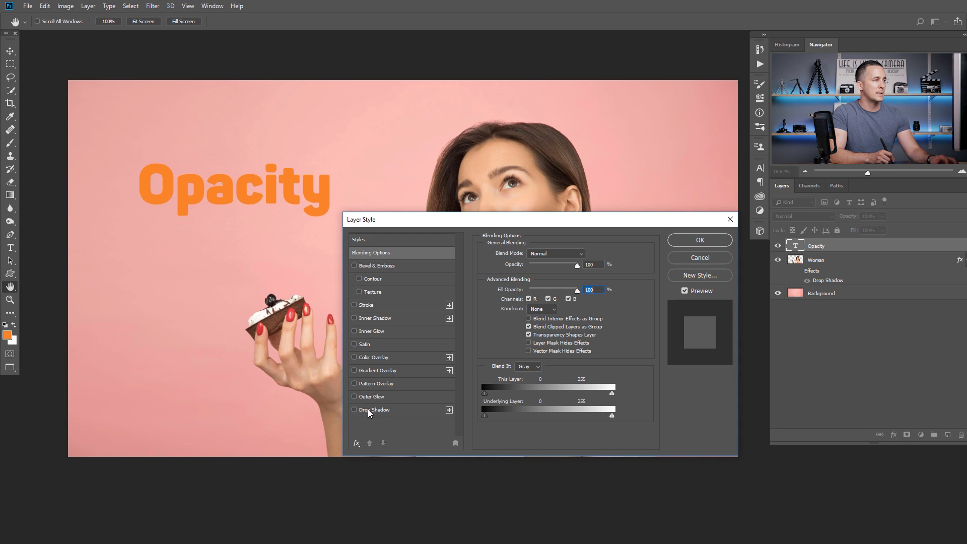
Give the Opacity text a dark drop shadow and a black inside stroke outline
click(374, 410)
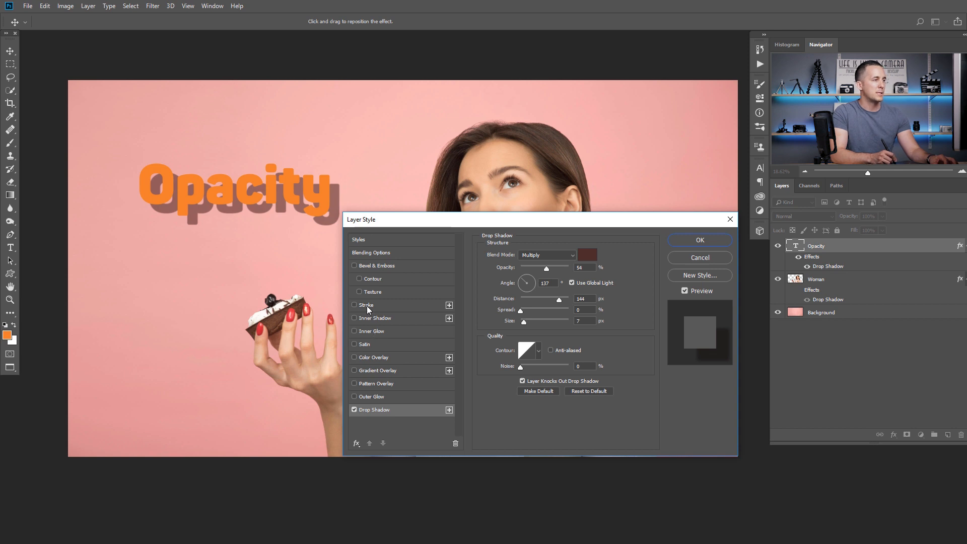
click(365, 305)
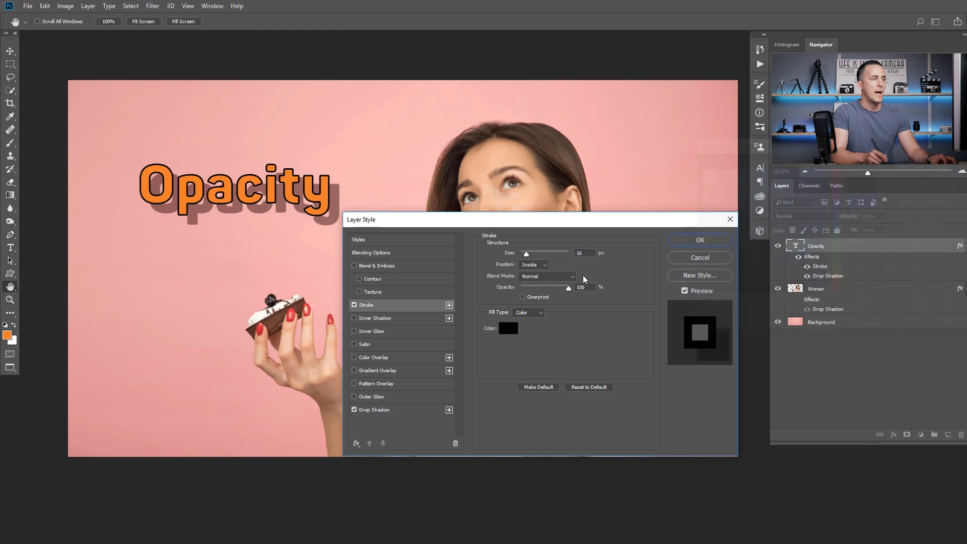
mouse_move(381, 265)
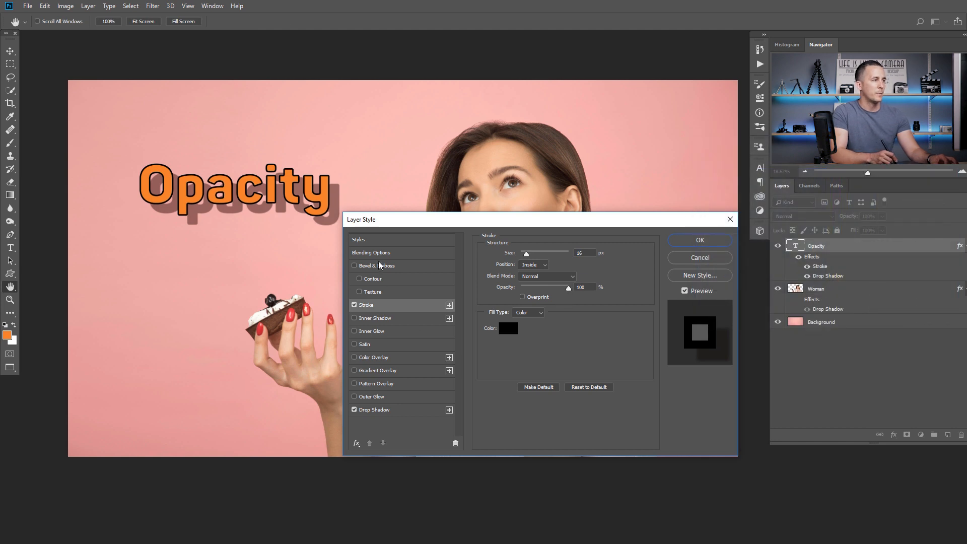
Lower the Opacity text's Fill Opacity to 0%, leaving its orange fill invisible
click(371, 252)
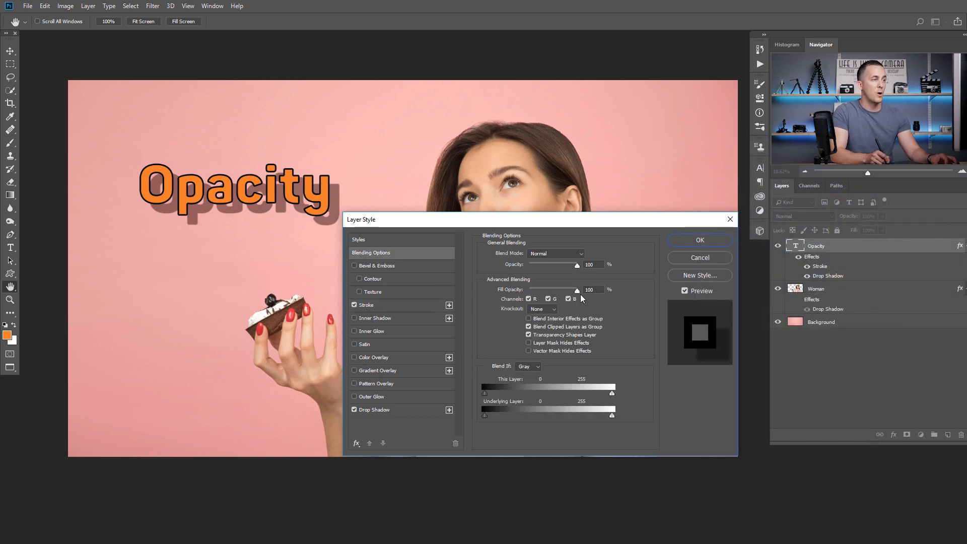
drag(577, 290, 542, 290)
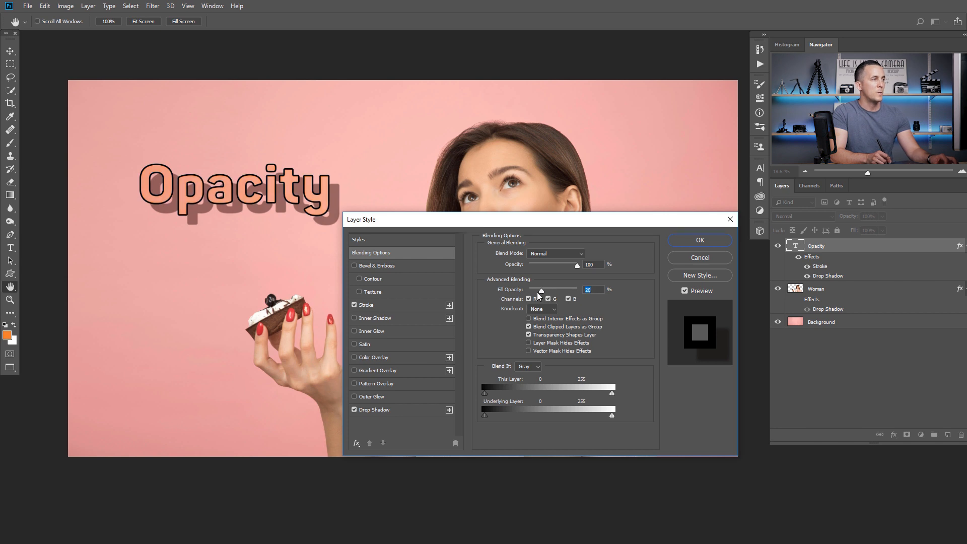
drag(541, 290, 553, 290)
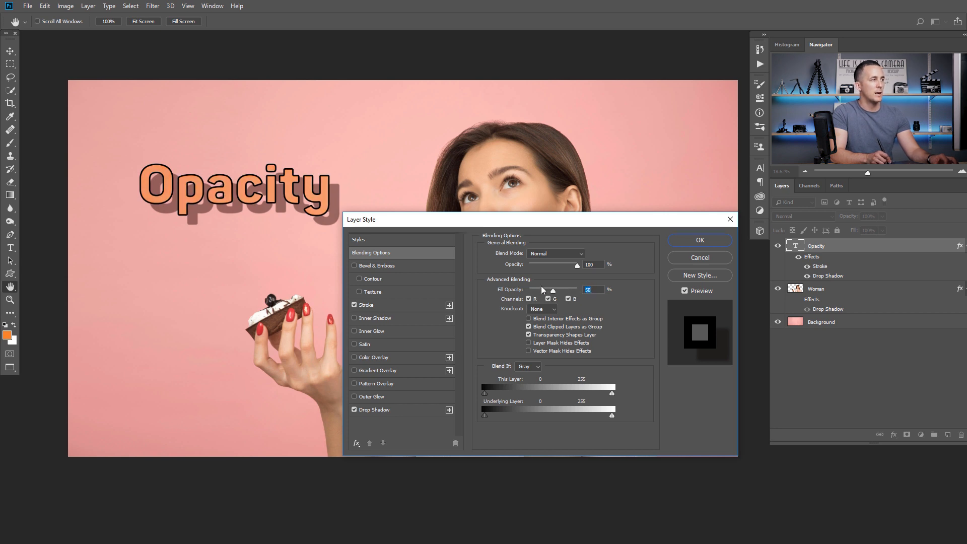
drag(554, 291, 483, 290)
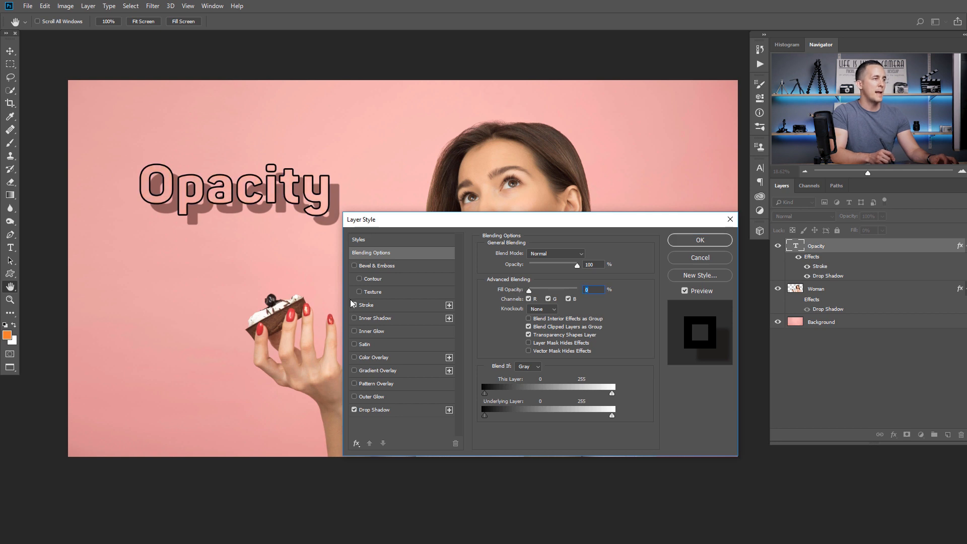
Adjust the drop shadow, add a red Outer Glow, and apply the effects
click(353, 305)
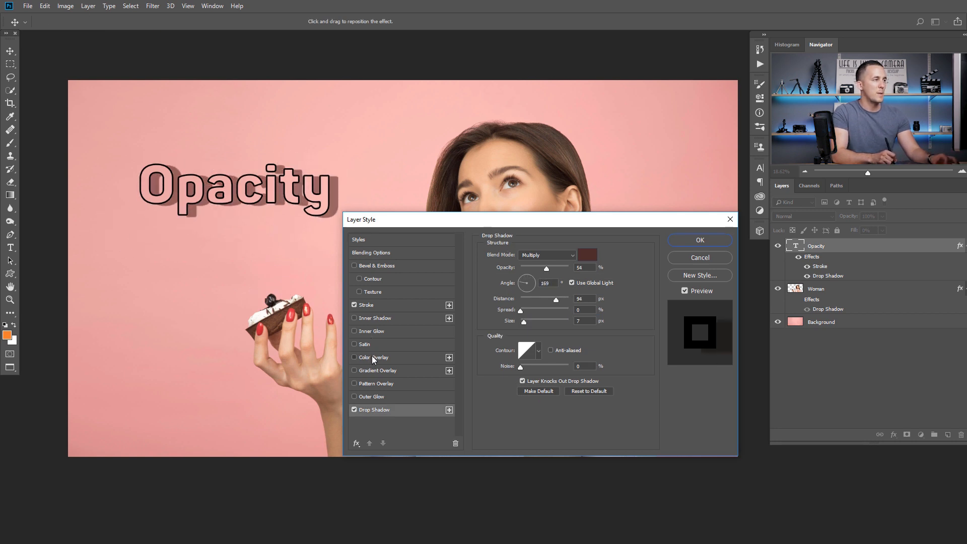
click(355, 356)
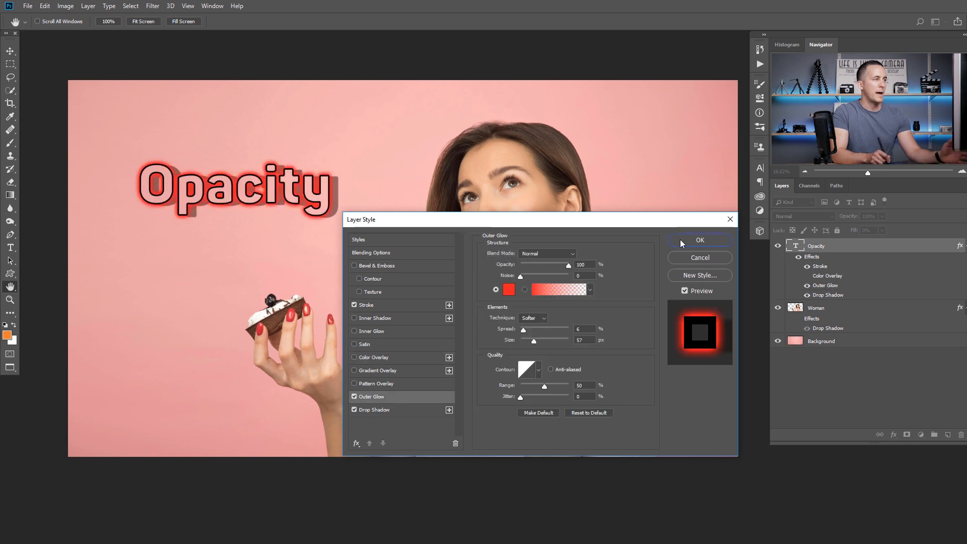
click(699, 239)
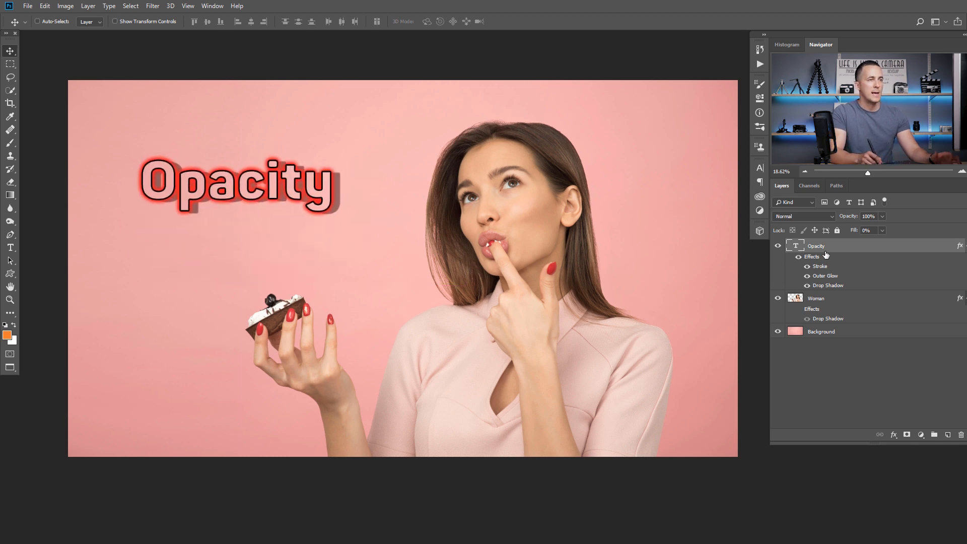
text(52)
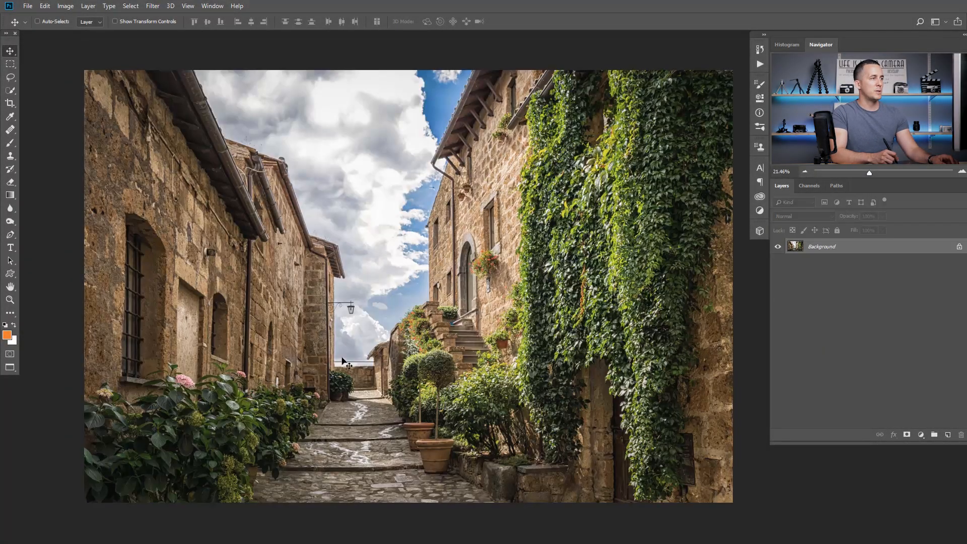
Place an orange name label on the street photo and move it to the lower left above the flowers
click(10, 248)
text(Nemanja Sekulic)
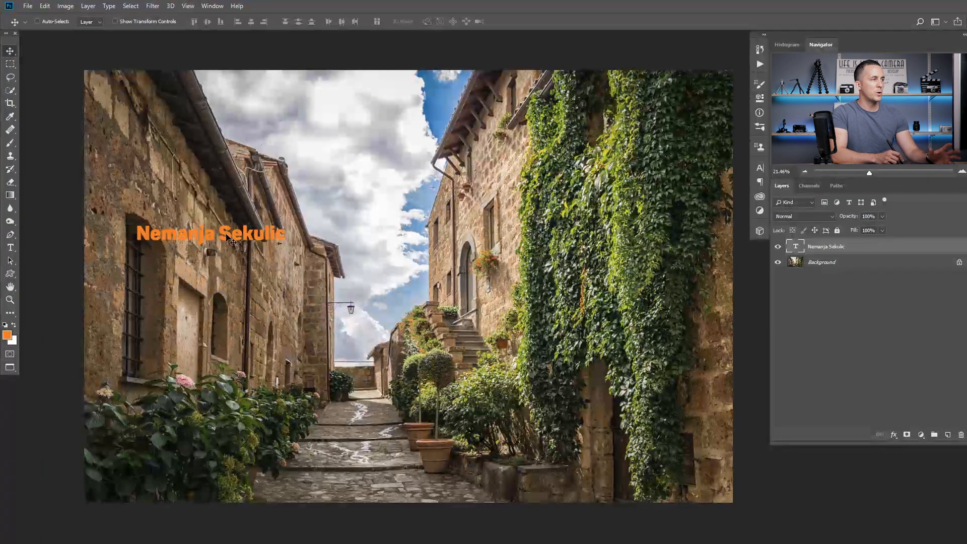
drag(209, 232, 232, 347)
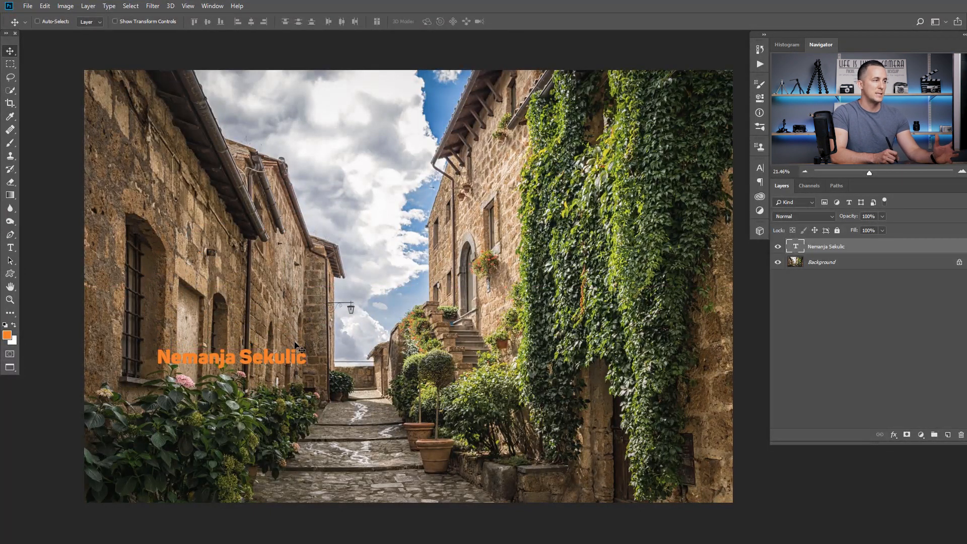
double_click(826, 246)
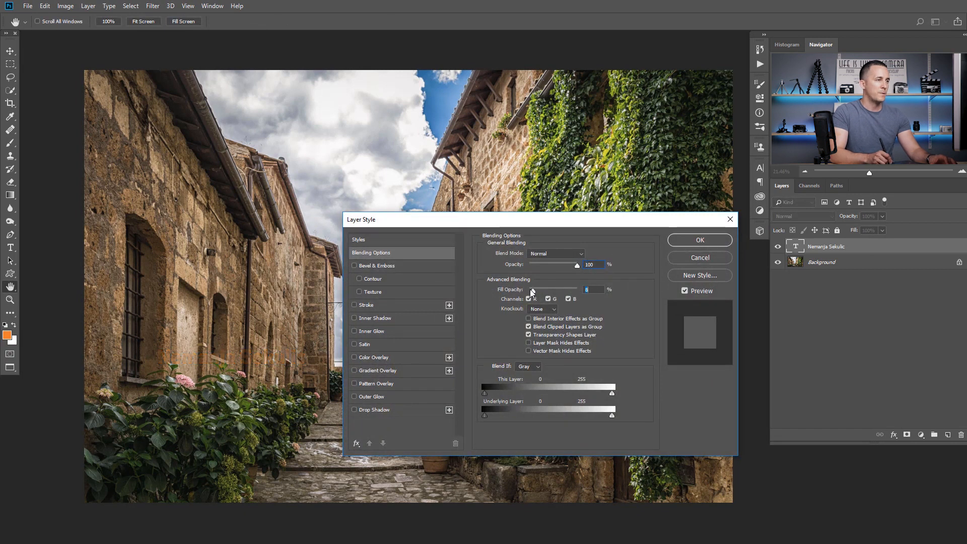
Give the name 0% fill with Bevel & Emboss and move the embossed watermark higher on the wall
click(376, 265)
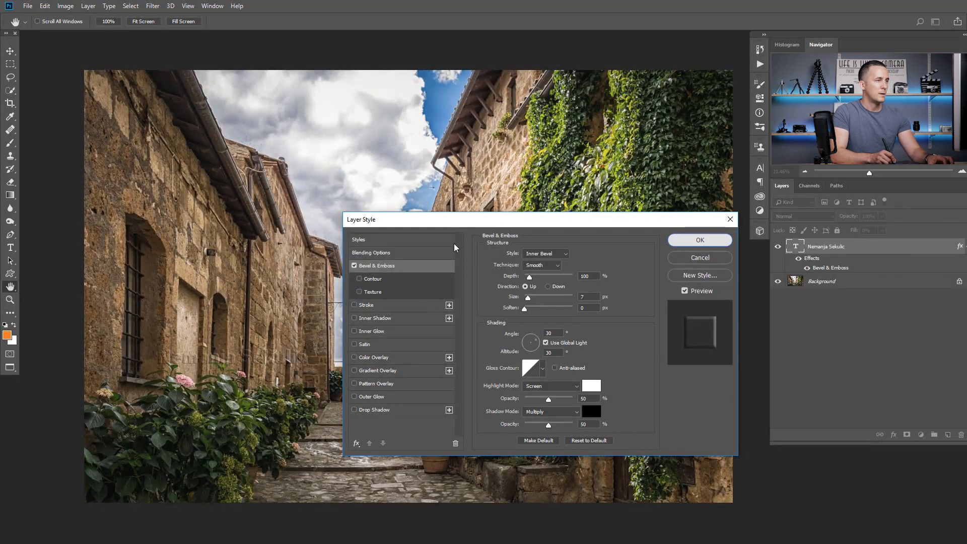
click(699, 240)
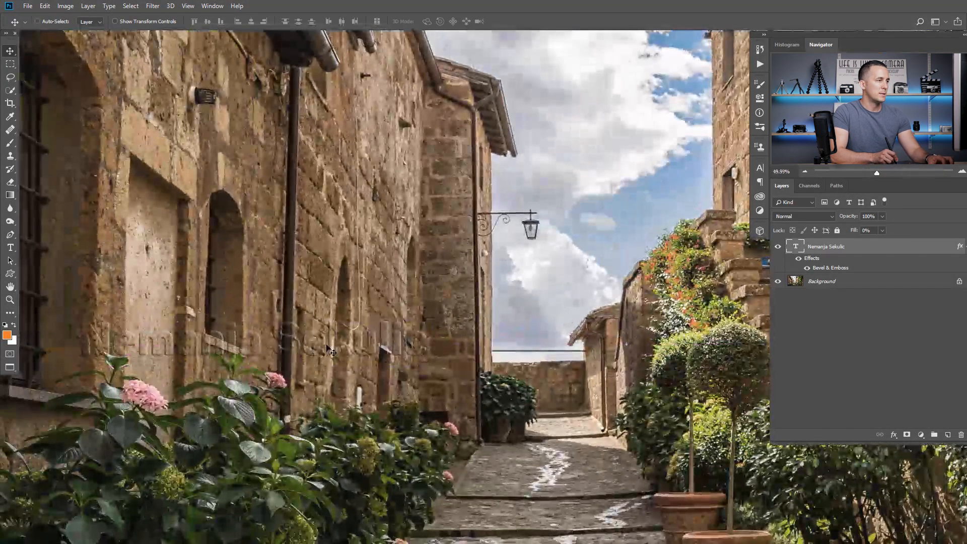
drag(327, 351, 343, 241)
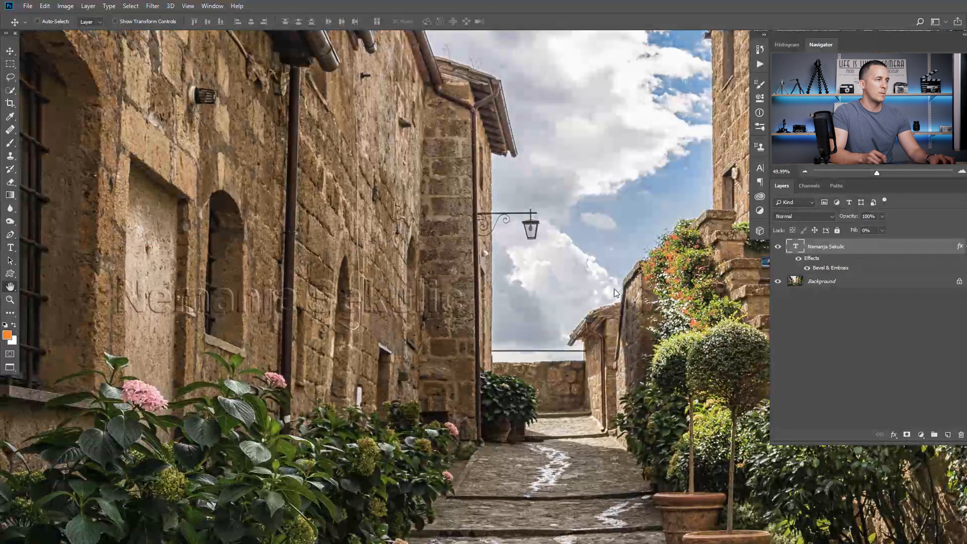
Make the watermark name's Bevel & Emboss depth much stronger
double_click(829, 268)
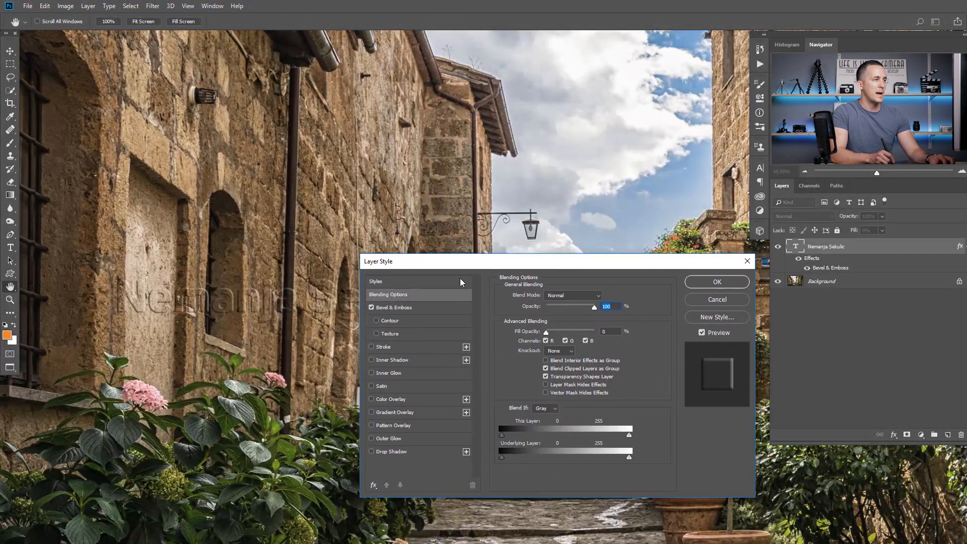
click(393, 308)
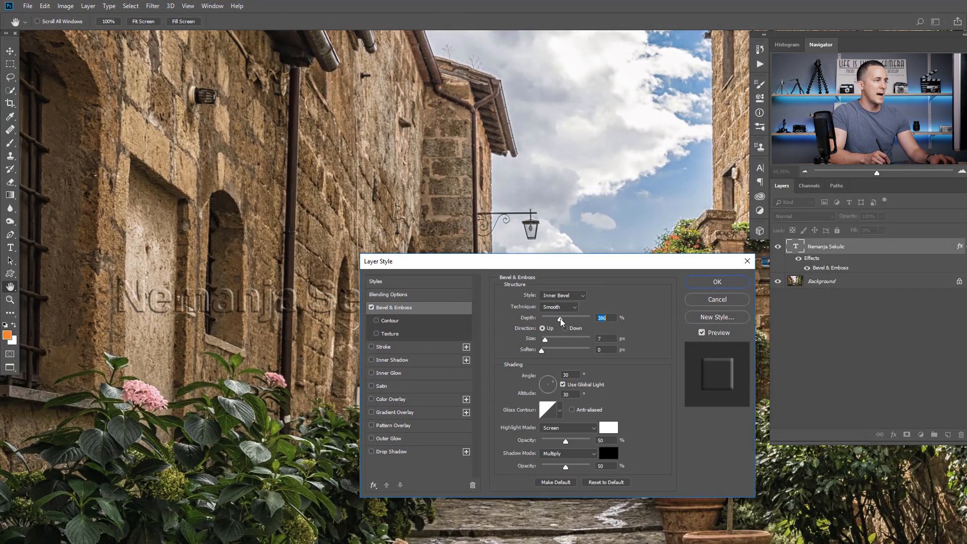
drag(560, 317, 561, 317)
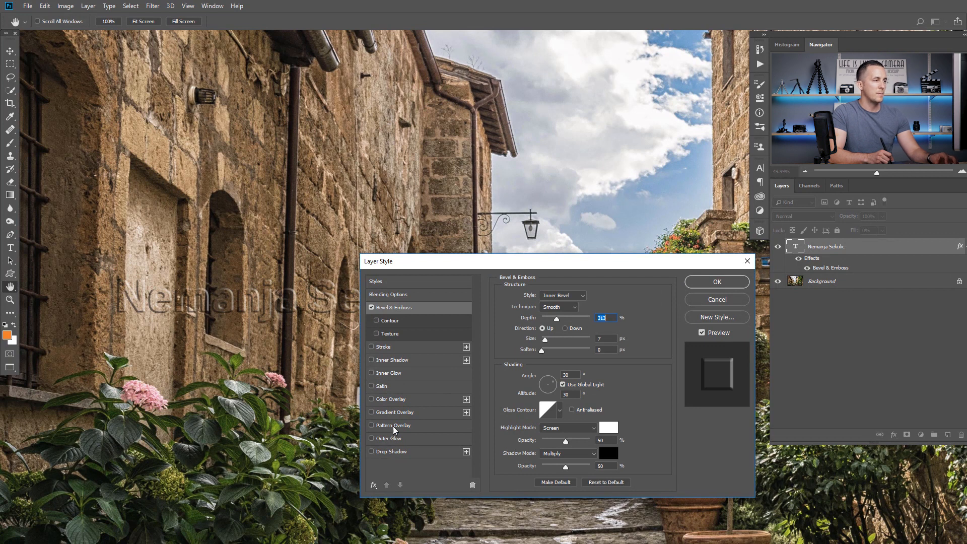
Add a white Outer Glow in Overlay mode at low opacity and apply the style
click(372, 438)
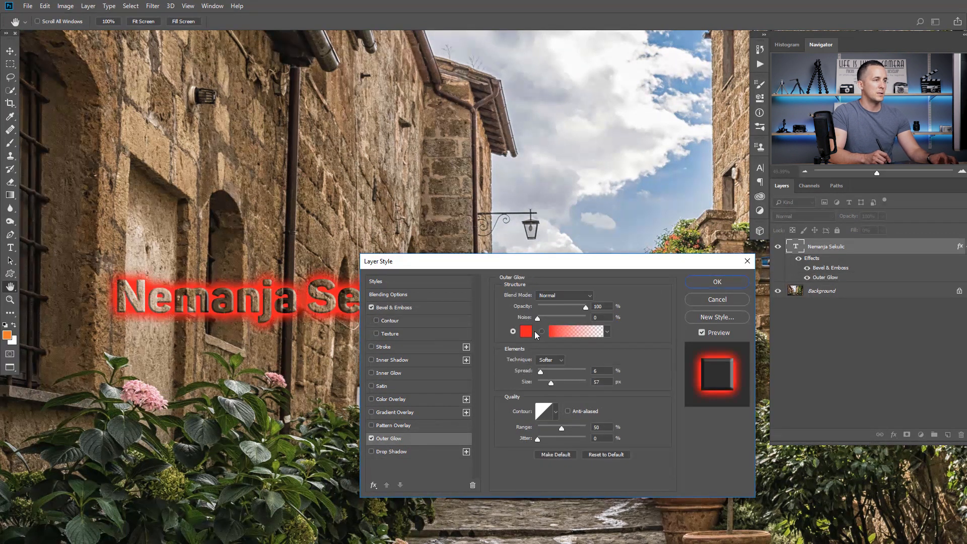
click(526, 332)
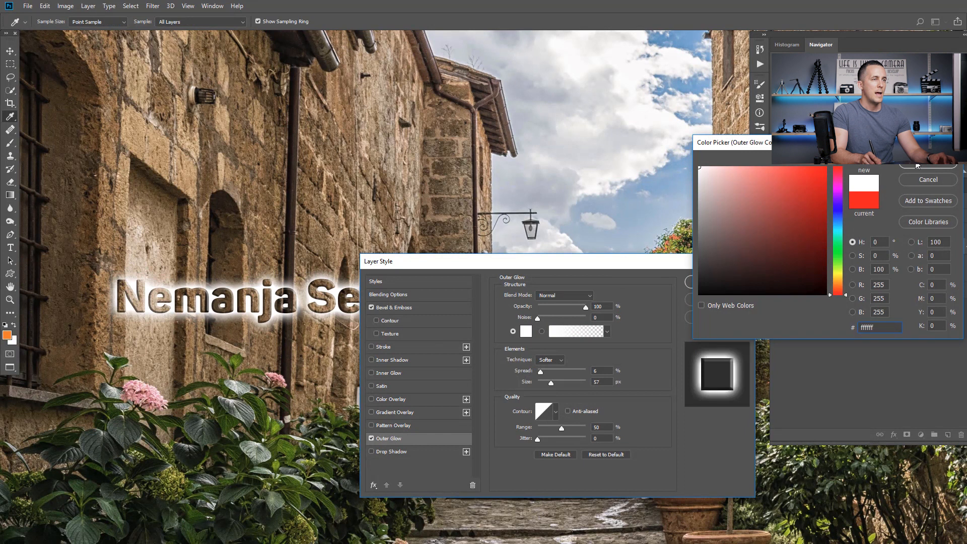
click(563, 295)
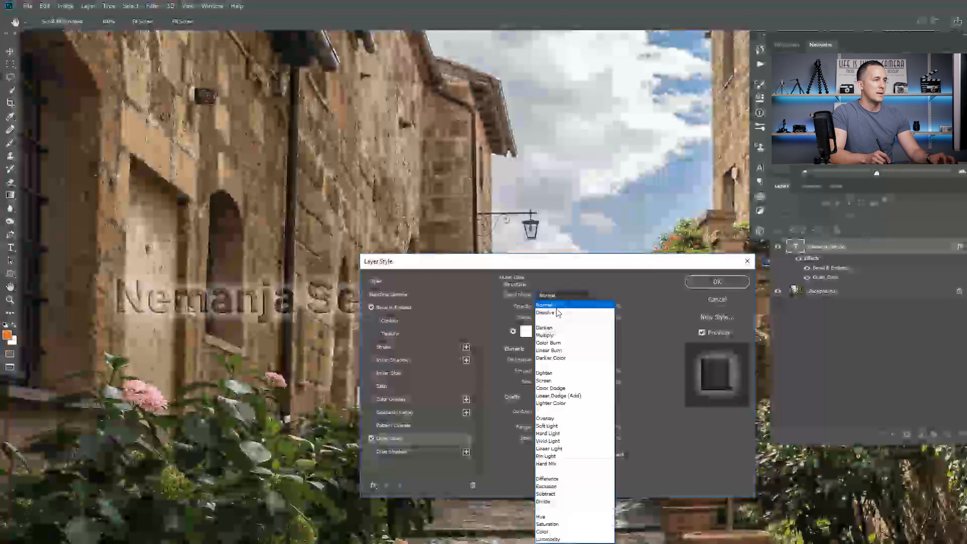
click(547, 305)
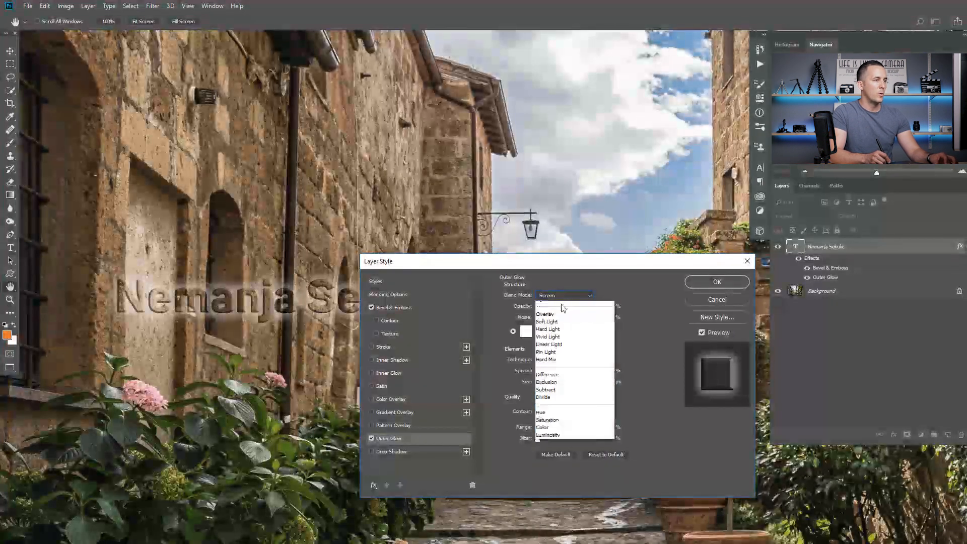
click(545, 315)
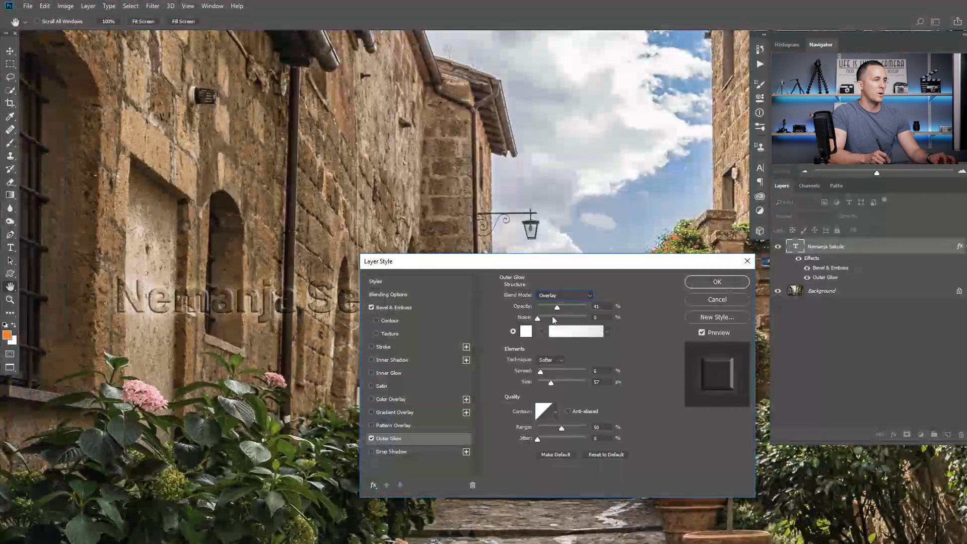
drag(557, 306, 552, 306)
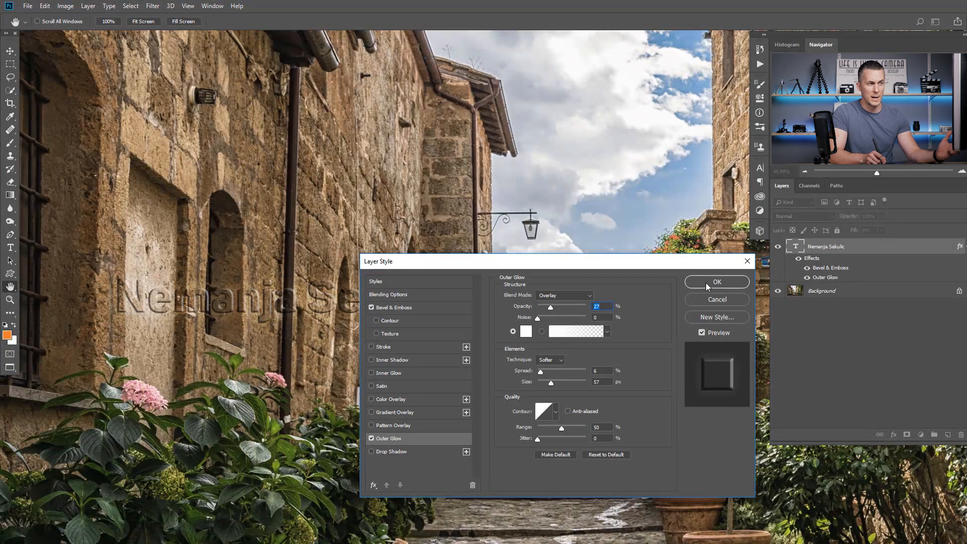
click(716, 283)
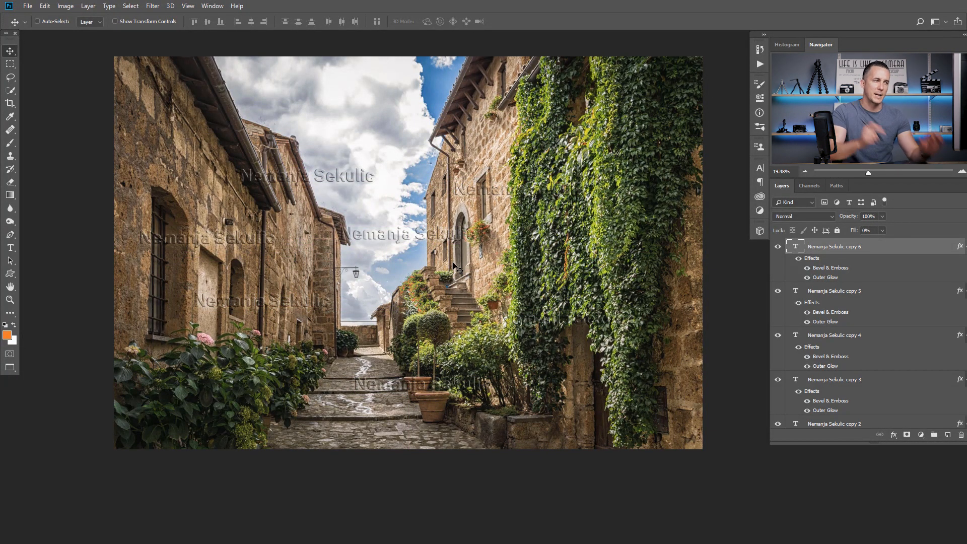
mouse_move(474, 257)
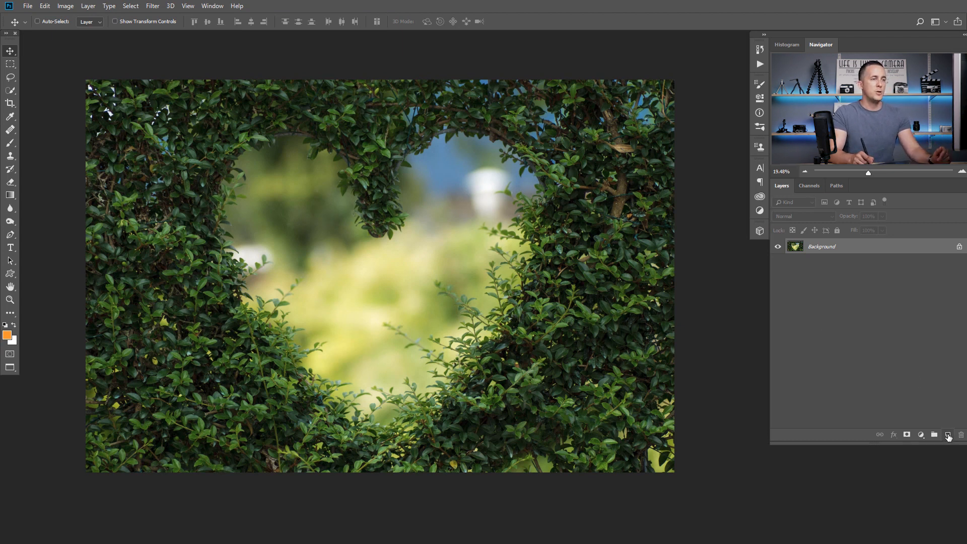
Add empty Layer 1 above the hedge photo's background and set the foreground colour to orange
click(947, 435)
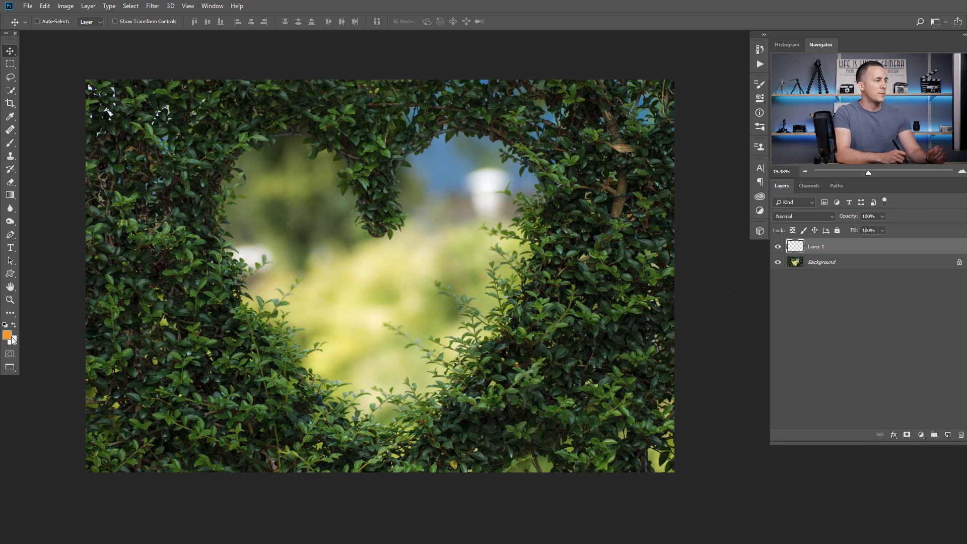
click(7, 335)
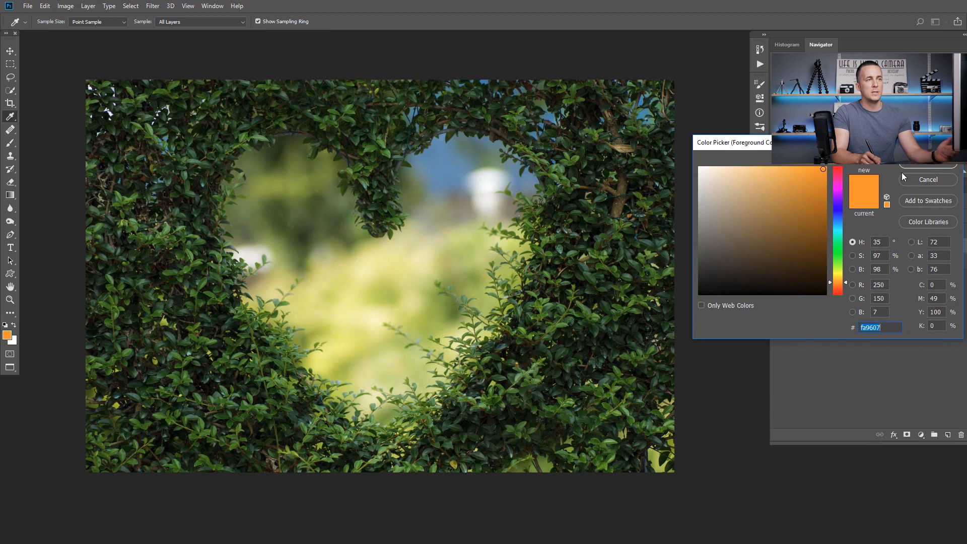
click(928, 164)
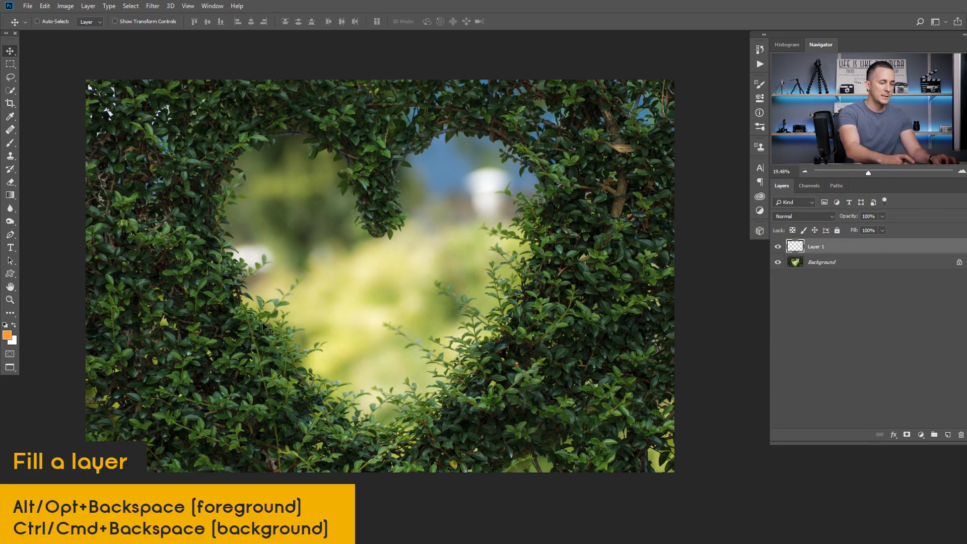
Fill Layer 1 with orange and mask out the heart opening so the photo shows through it
key(alt+backspace)
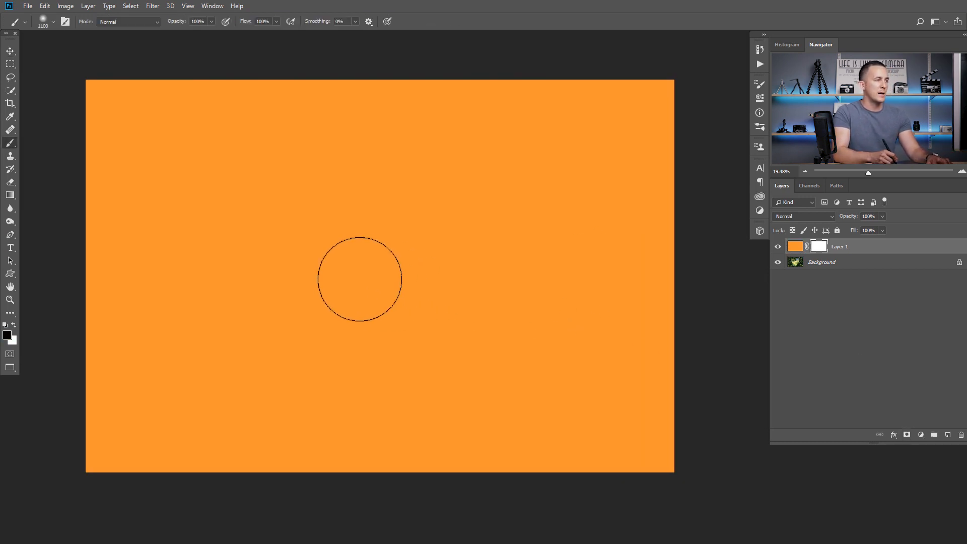
drag(360, 279, 300, 202)
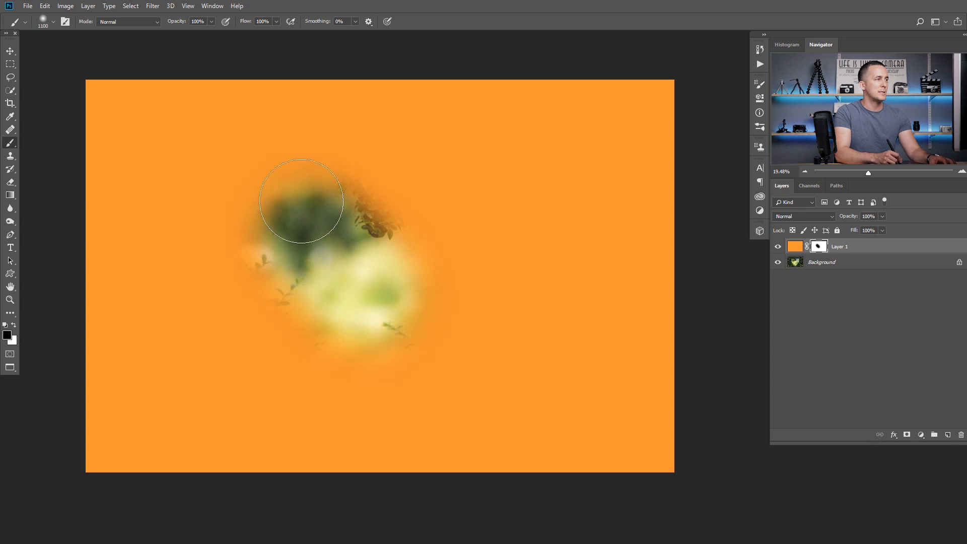
drag(301, 202, 439, 255)
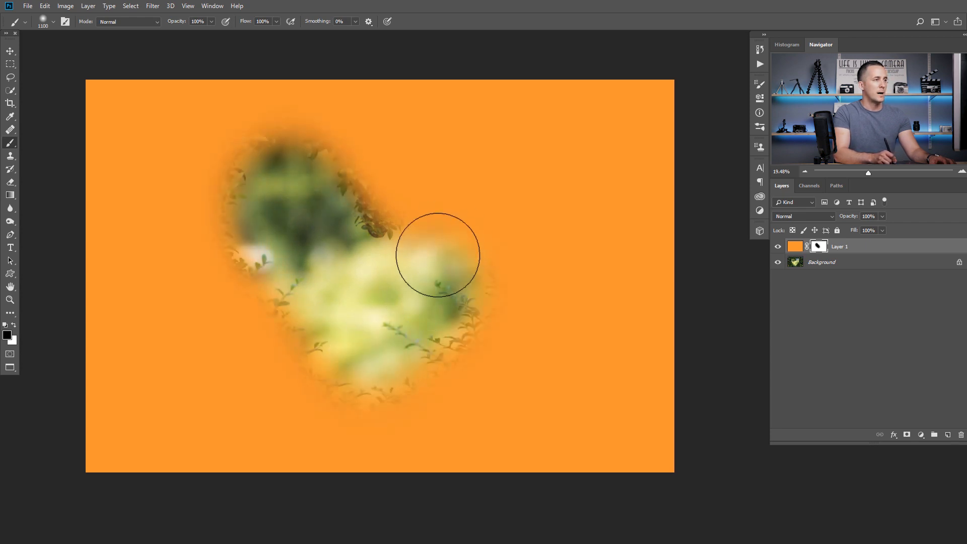
drag(436, 255, 403, 345)
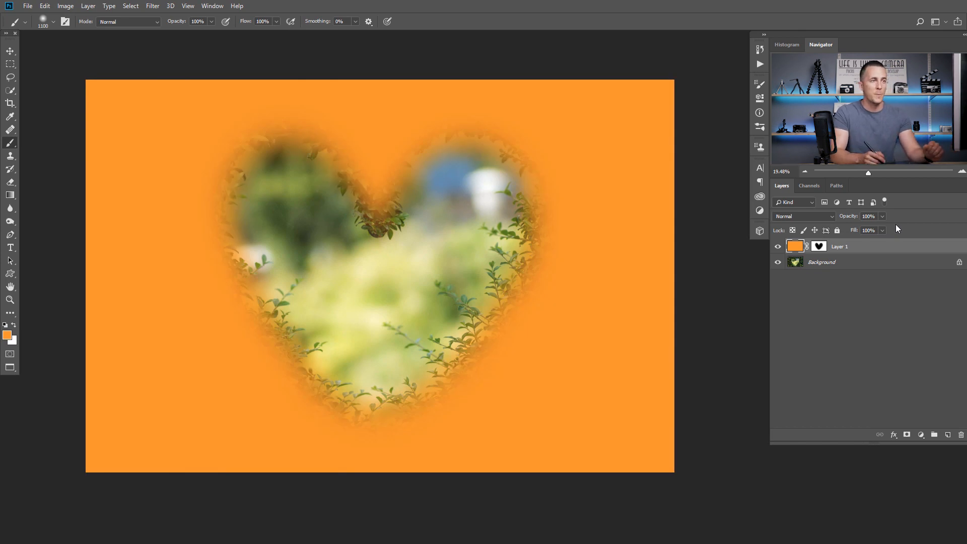
Switch the orange layer to Color Dodge blending at 46% fill
click(804, 215)
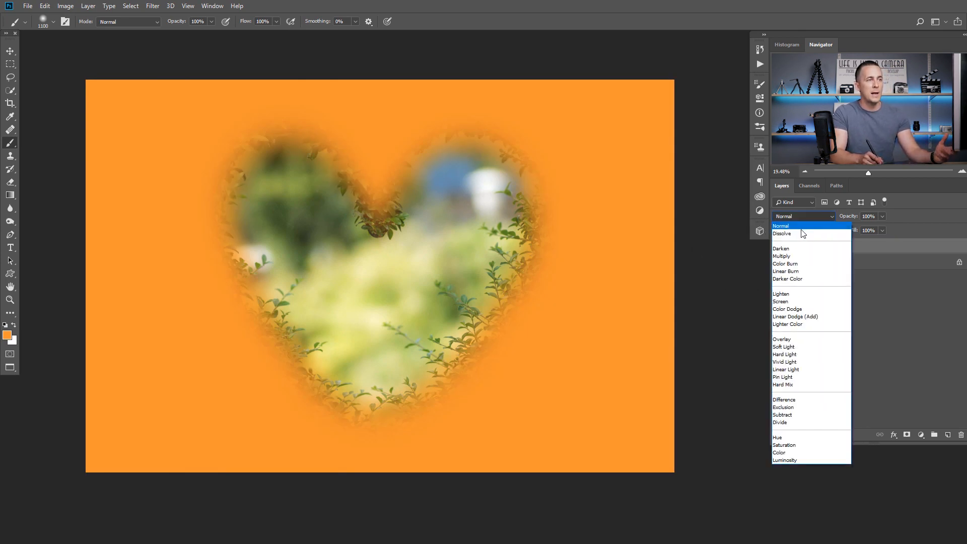
mouse_move(788, 309)
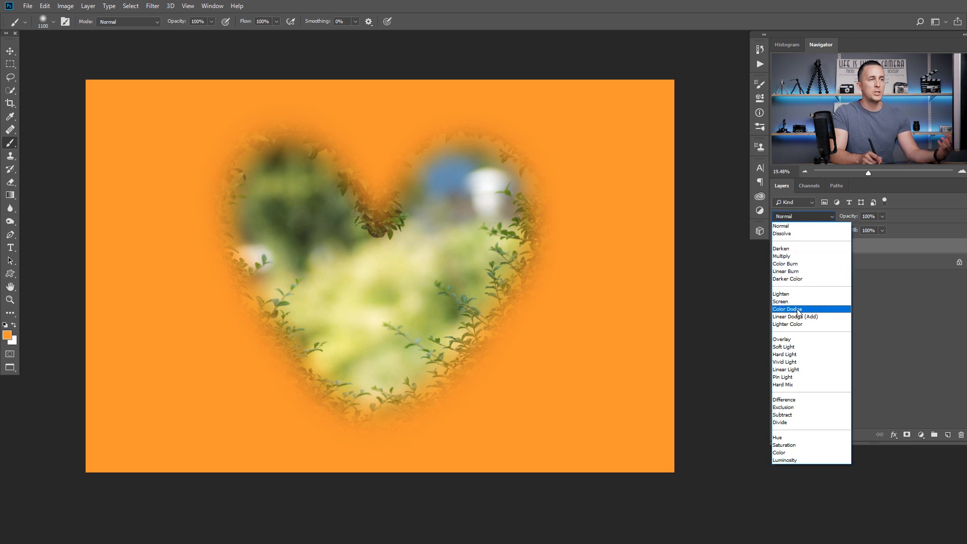
click(788, 309)
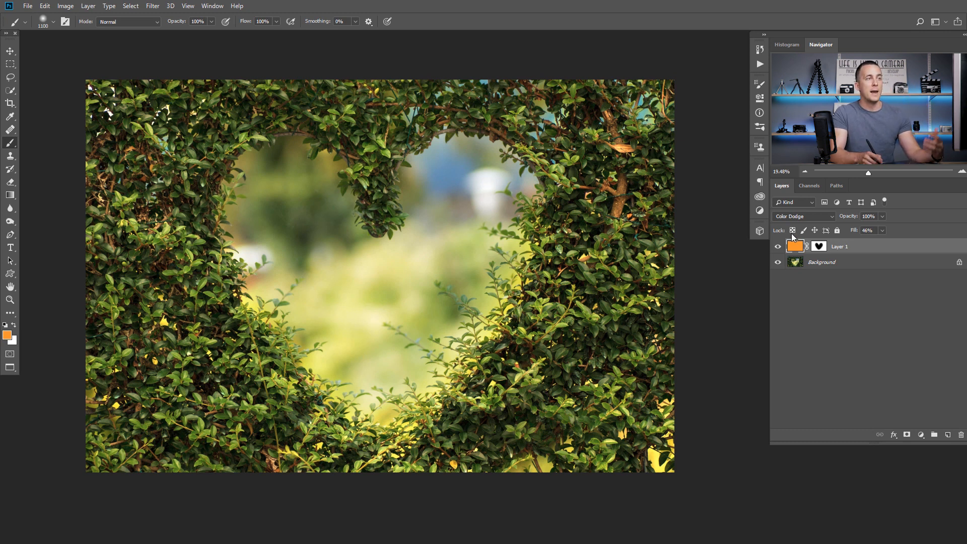
Switch the orange layer to Color Burn at 10% fill and reopen the blend mode list
click(803, 215)
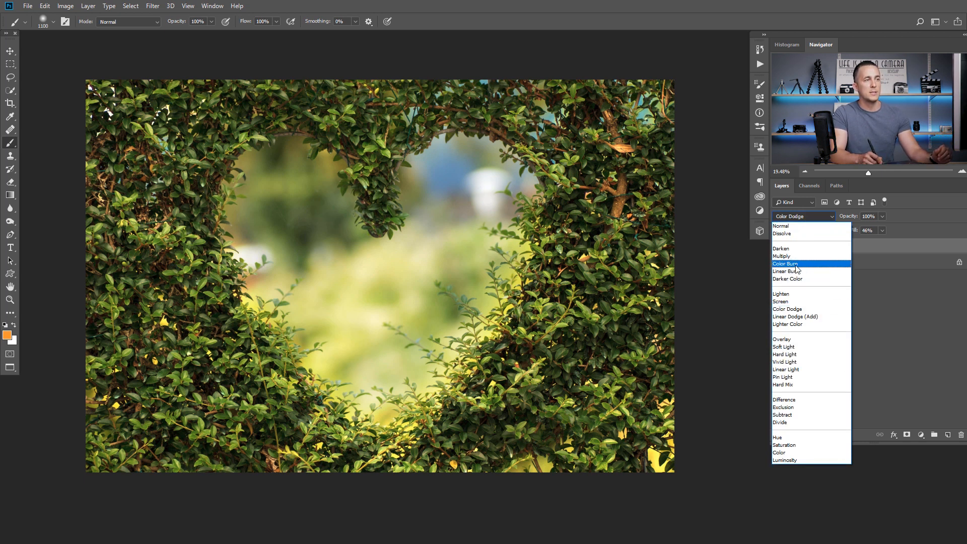
click(785, 263)
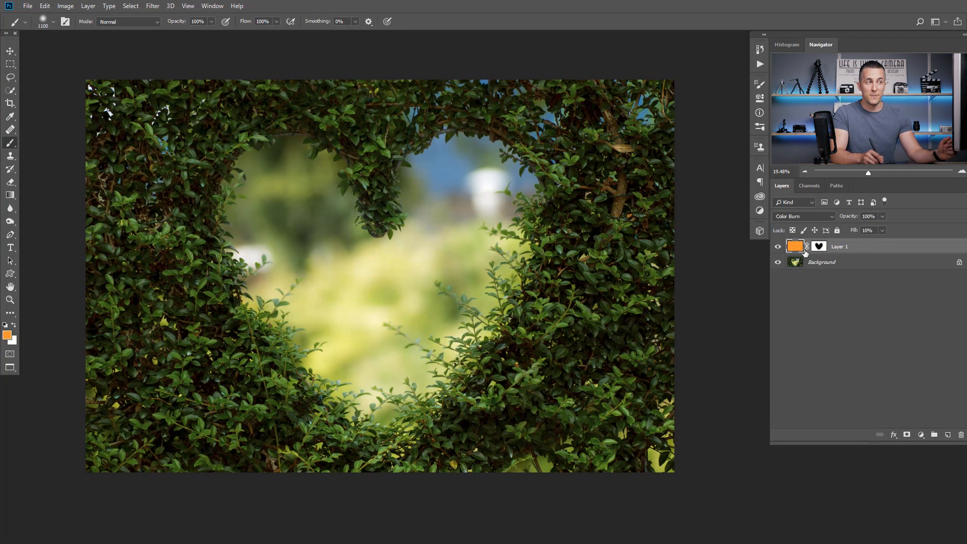
click(803, 216)
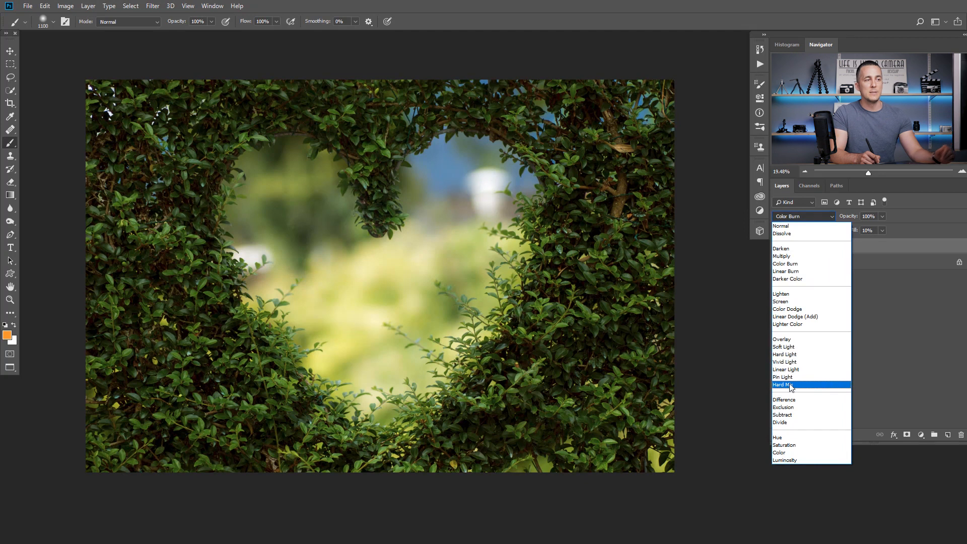
mouse_move(787, 324)
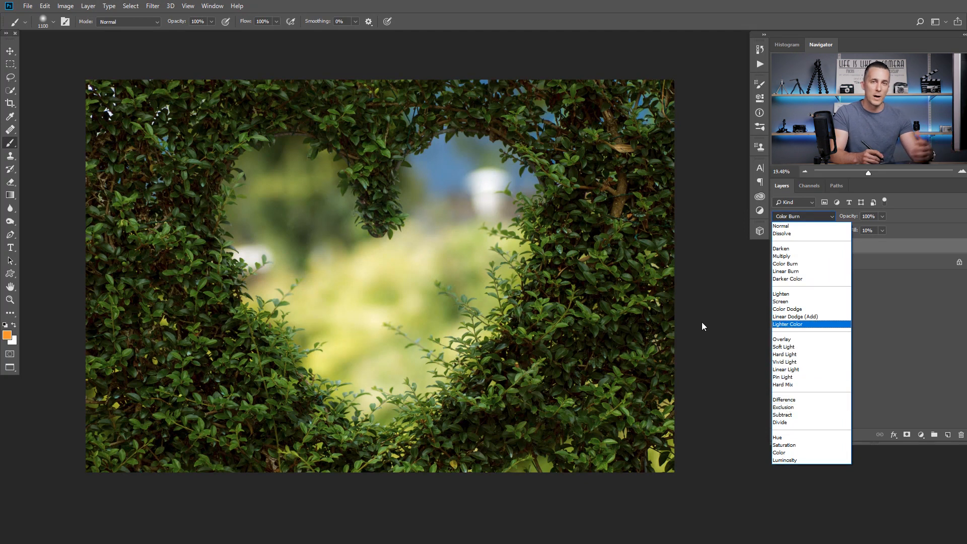